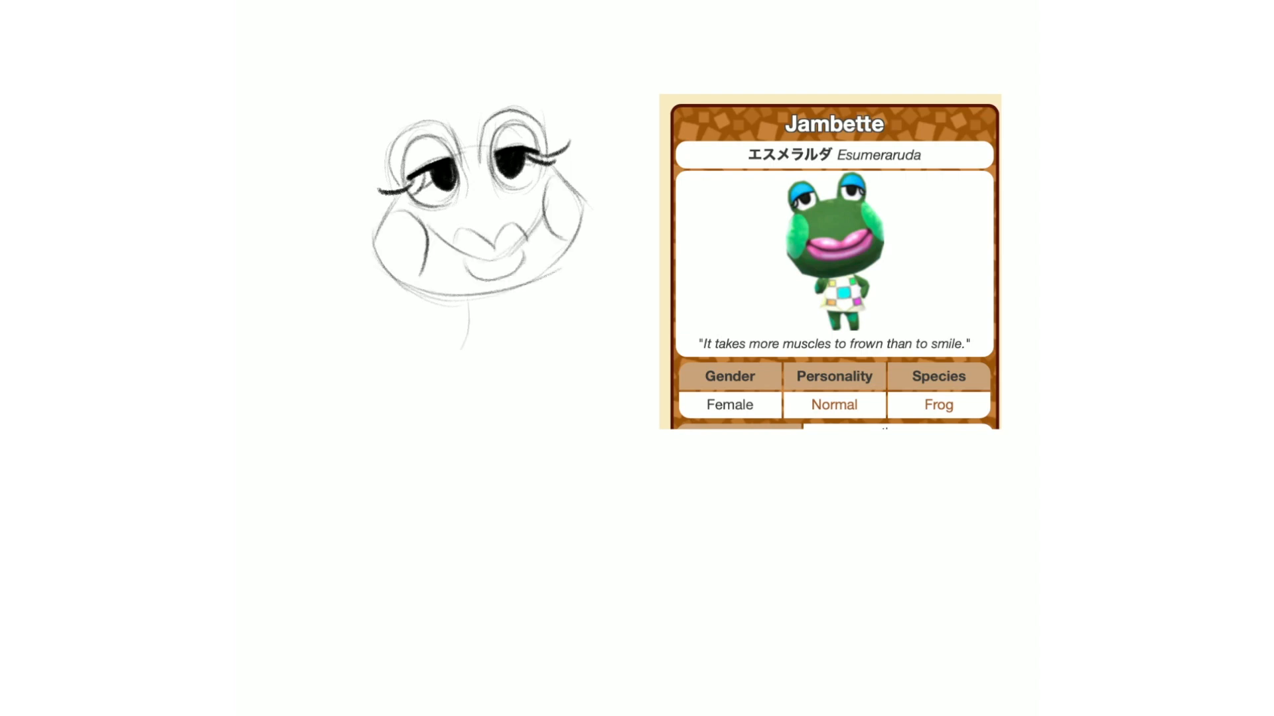
Add a vertical pencil stroke to Jambette the frog's face sketch
drag(488, 358, 488, 423)
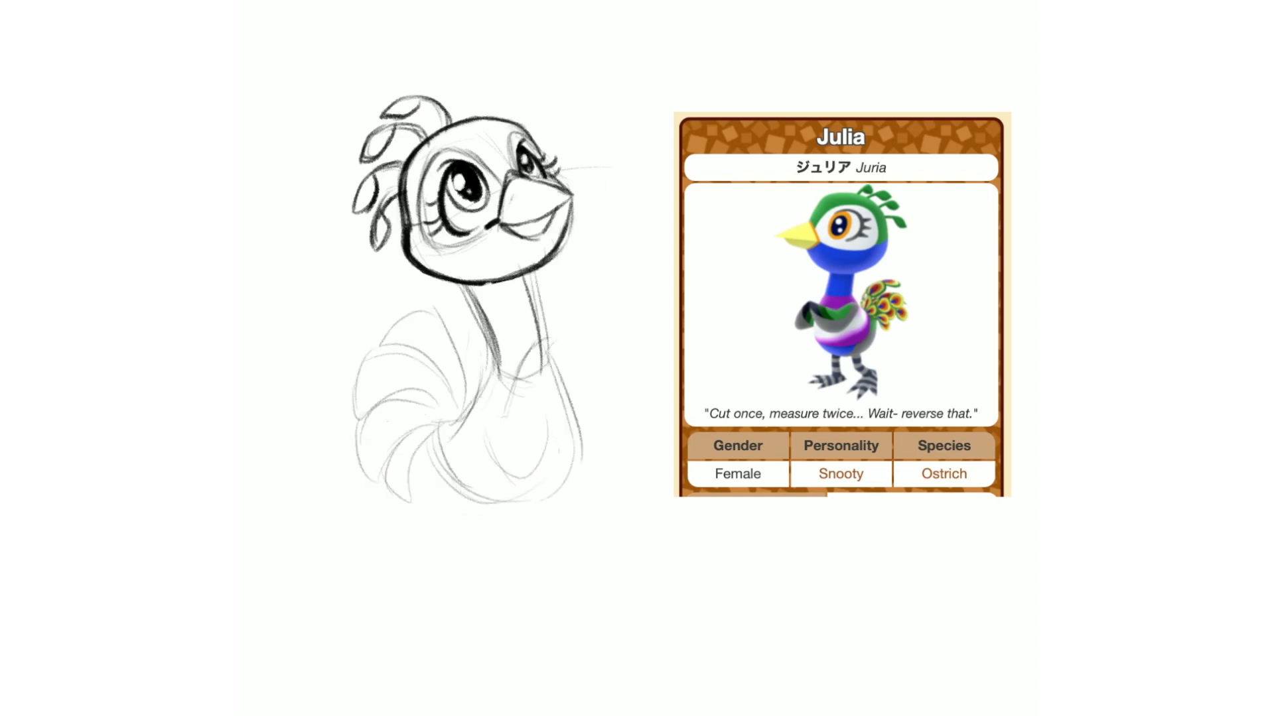
Draw a darker line stroke over Julia the ostrich's head
drag(520, 390, 536, 414)
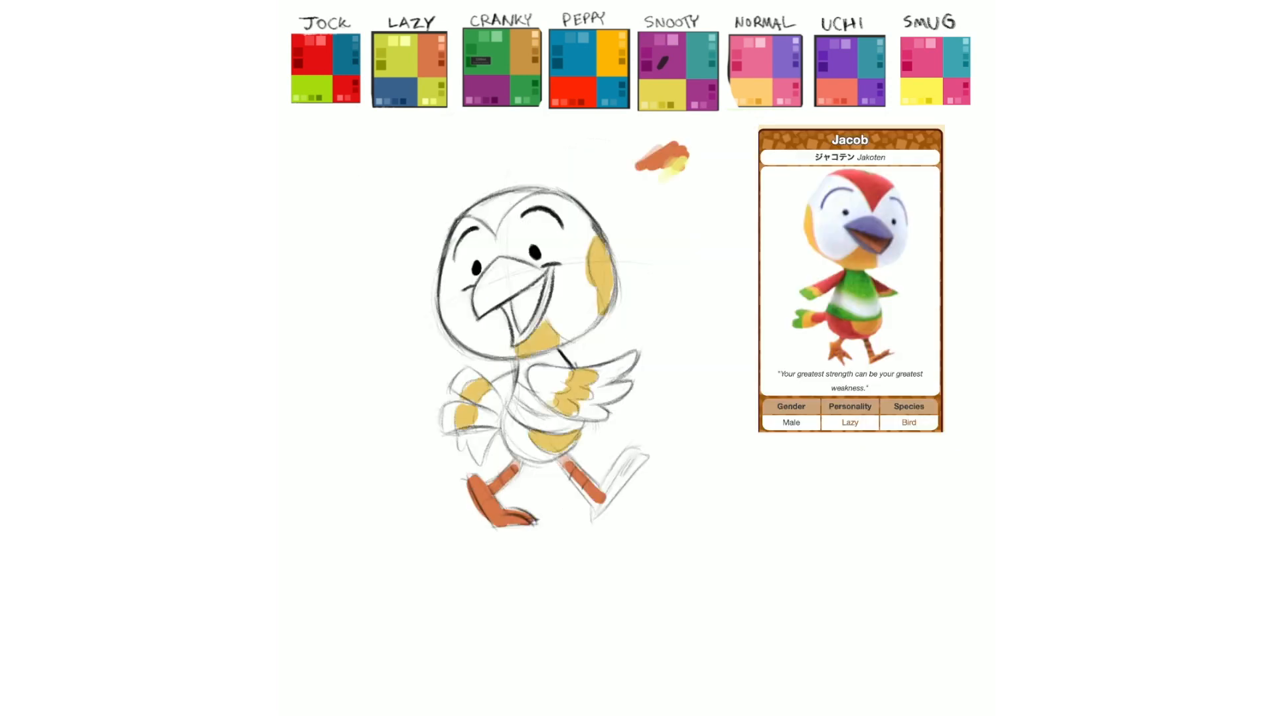
Switch to the Joe sketch canvas after coloring Jacob
click(500, 67)
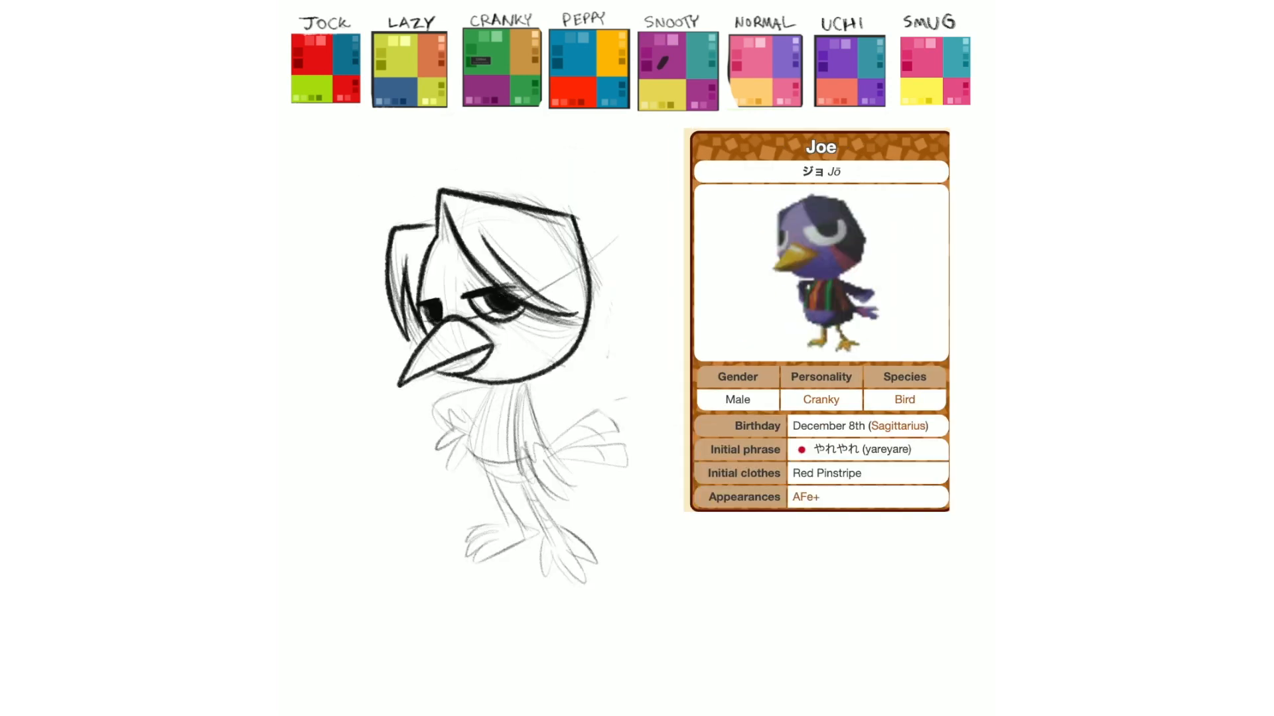